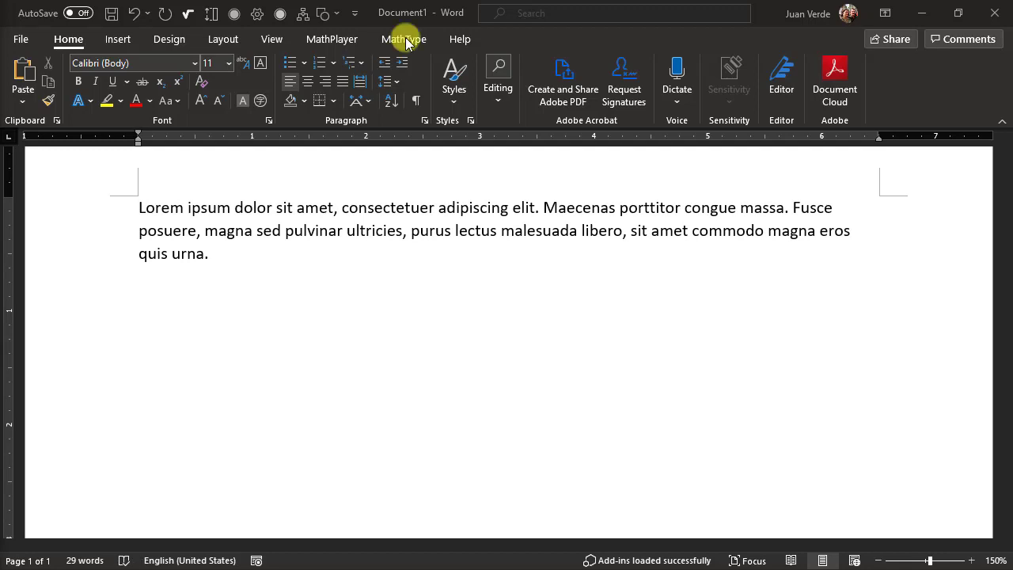
Start a new displayed MathType equation below the Lorem ipsum paragraph
{"action": "left_click", "coordinate": [404, 38]}
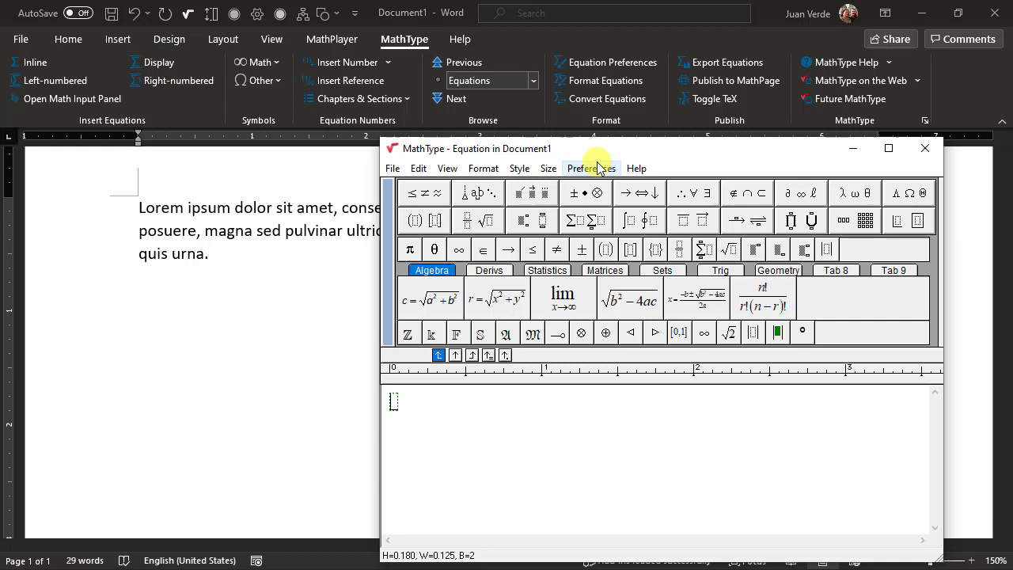
{"action": "mouse_move", "coordinate": [763, 153]}
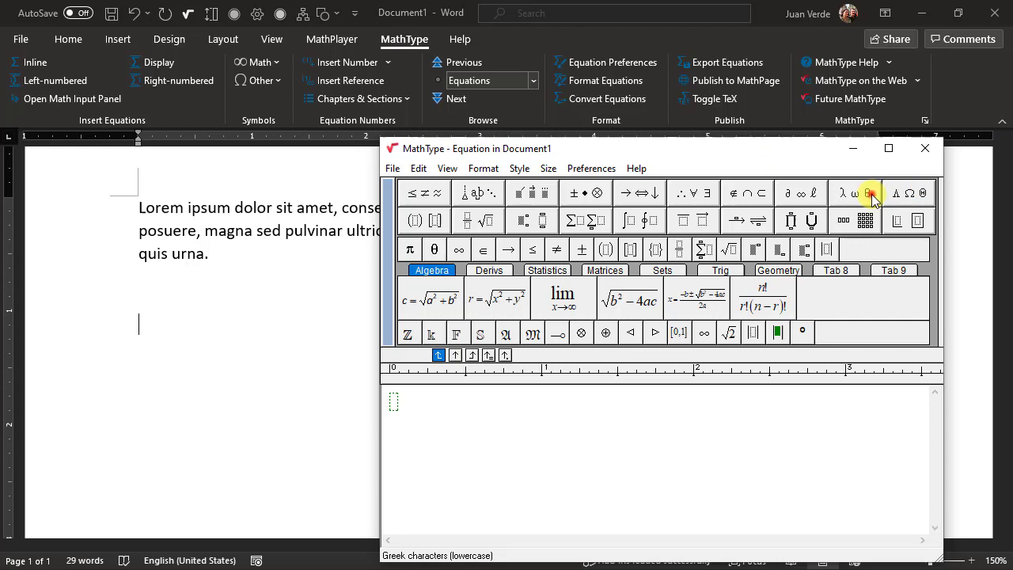
Insert a lowercase Greek sigma from the Greek letters palette
{"action": "left_click", "coordinate": [869, 193]}
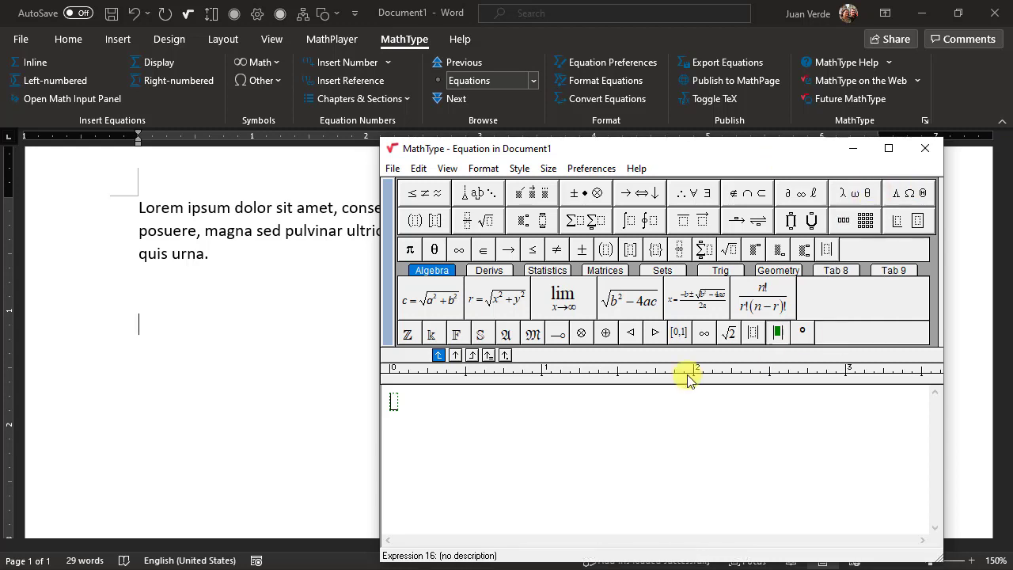
{"action": "mouse_move", "coordinate": [567, 410]}
{"action": "type", "text": "σ"}
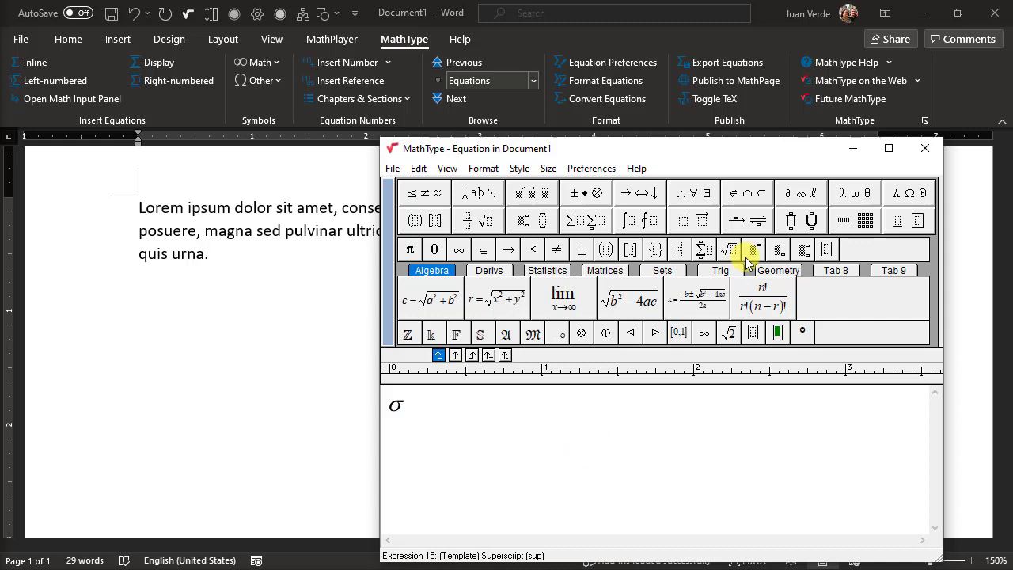
Square the sigma with a superscript 2, ready for the equals sign
{"action": "left_click", "coordinate": [750, 249]}
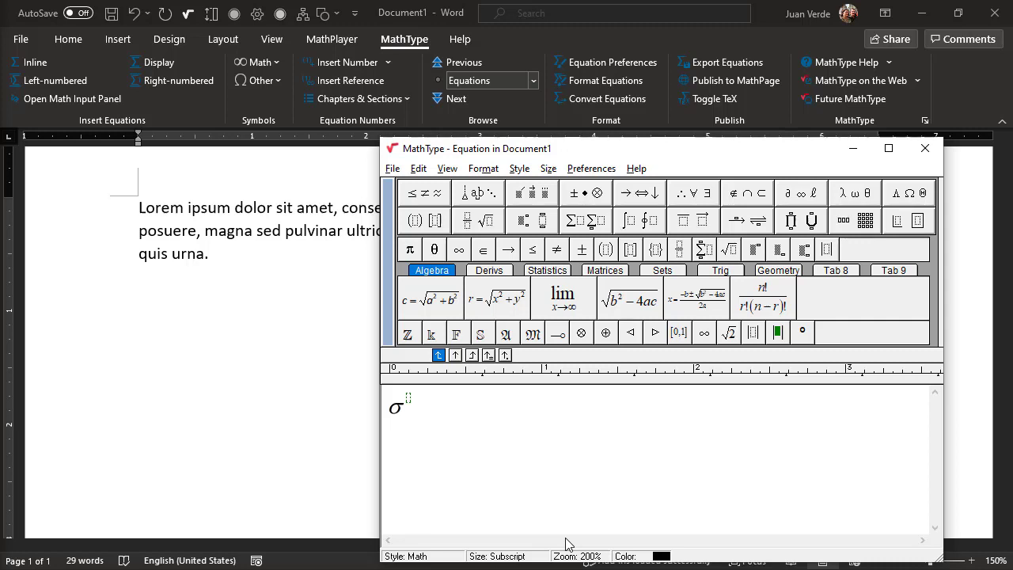
{"action": "type", "text": "2"}
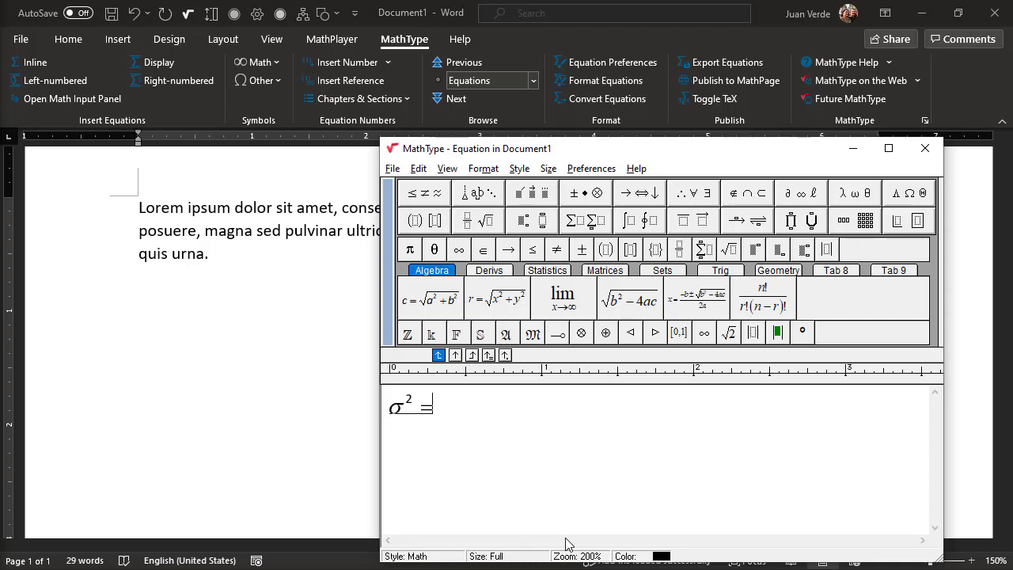
{"action": "mouse_move", "coordinate": [679, 248]}
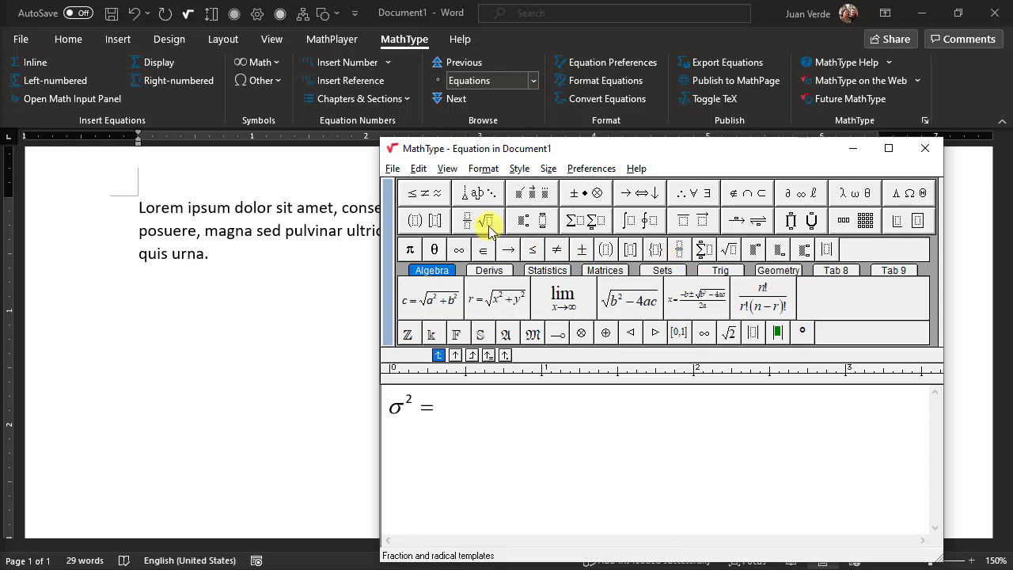
Add the full-size fraction 1 over N after the equals sign
{"action": "left_click", "coordinate": [487, 220]}
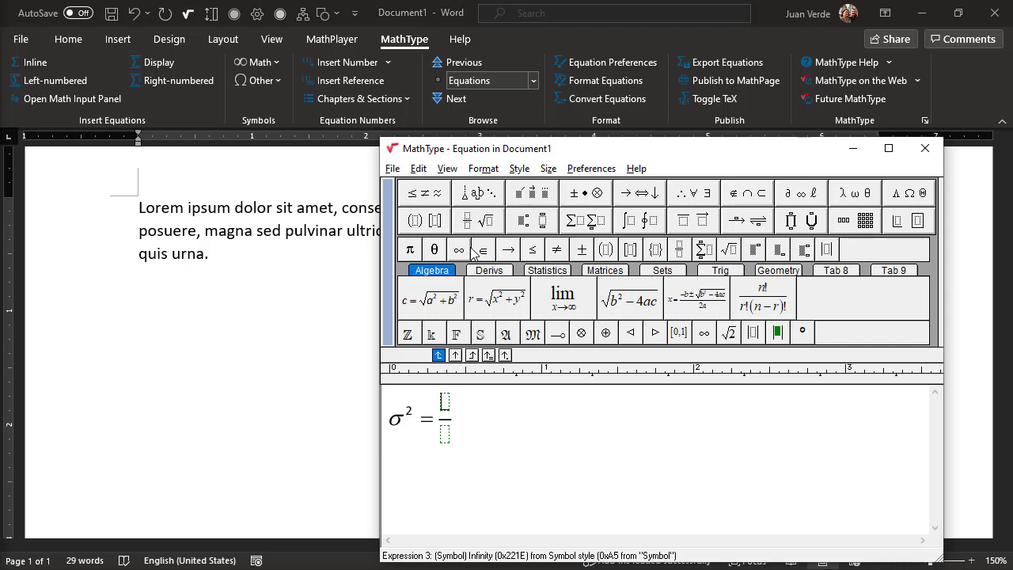
{"action": "type", "text": "1"}
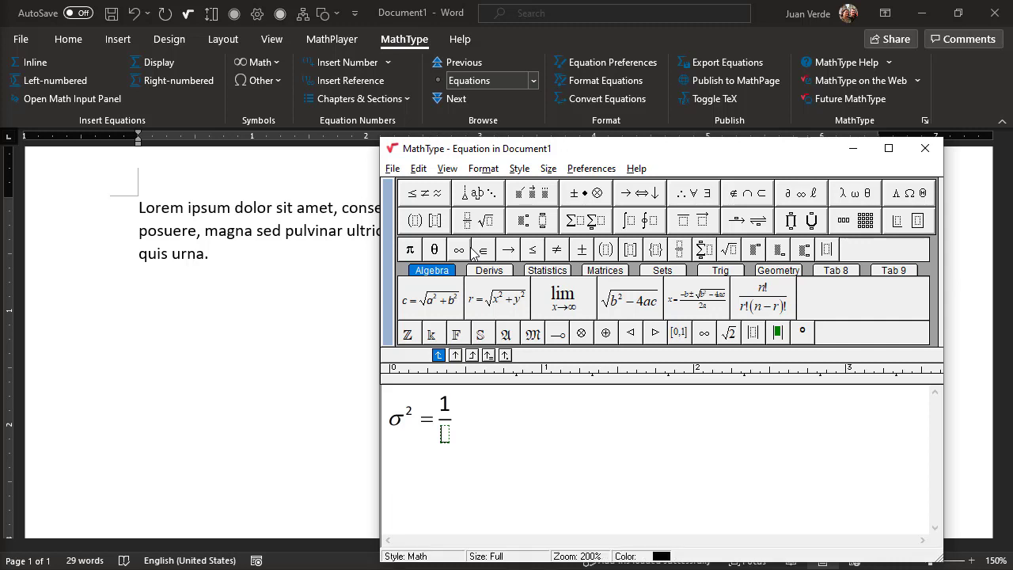
{"action": "type", "text": "N"}
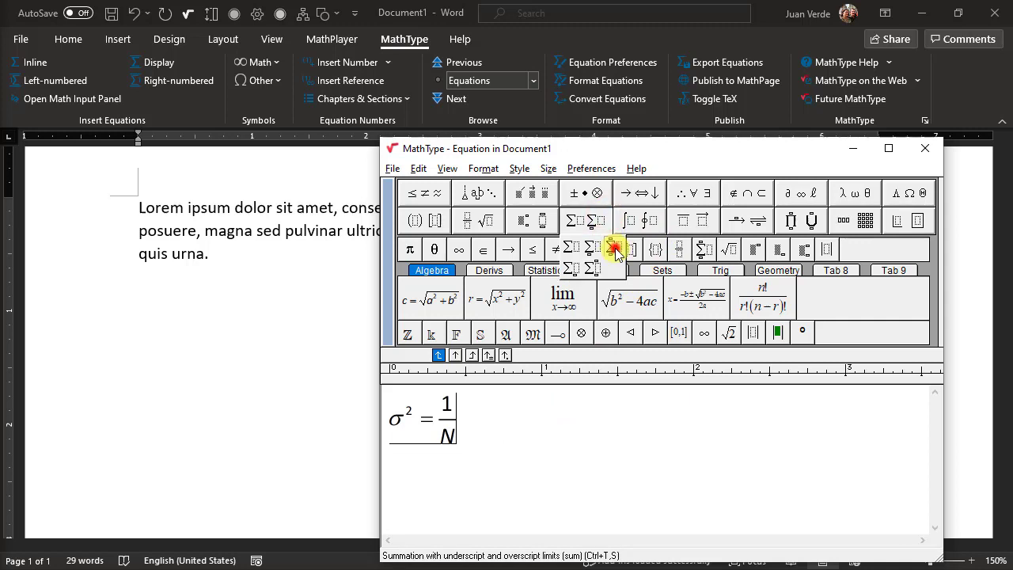
Insert a summation with limits followed by parentheses holding x sub i minus x
{"action": "left_click", "coordinate": [615, 247]}
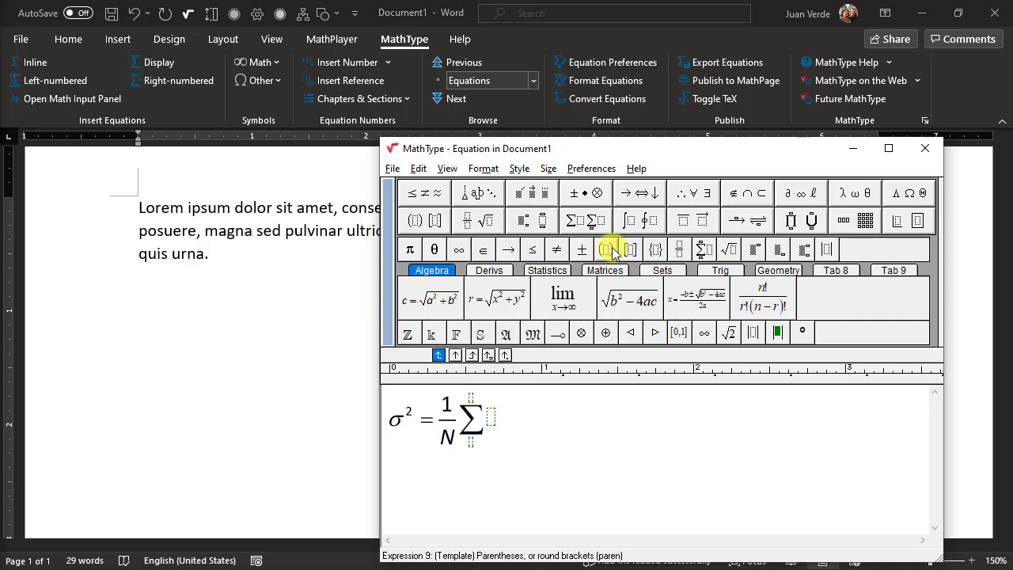
{"action": "left_click", "coordinate": [610, 249]}
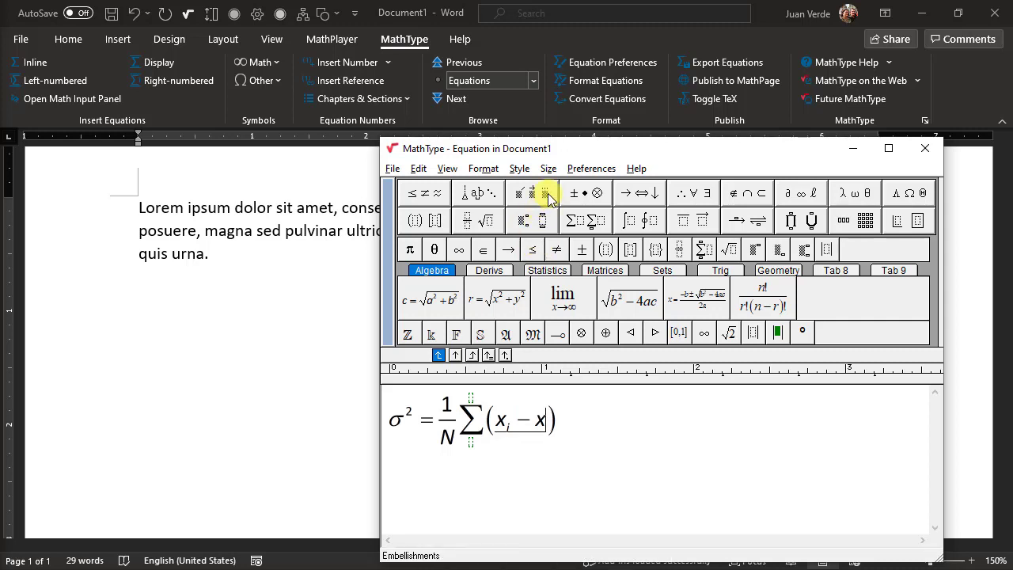
{"action": "left_click", "coordinate": [548, 193]}
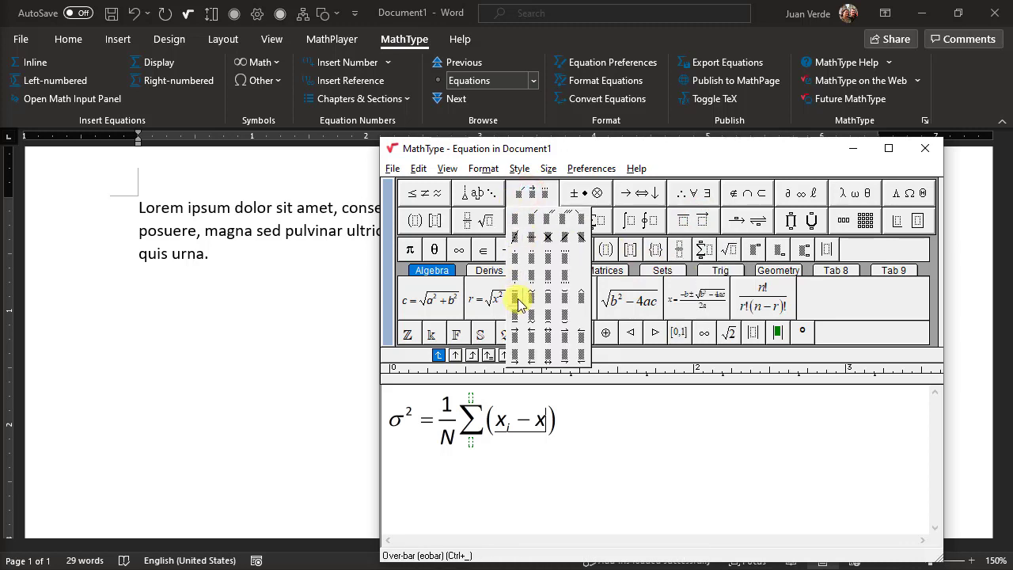
Put an over-bar on the second x, square the parentheses, and set limits i=1 to N
{"action": "left_click", "coordinate": [519, 299]}
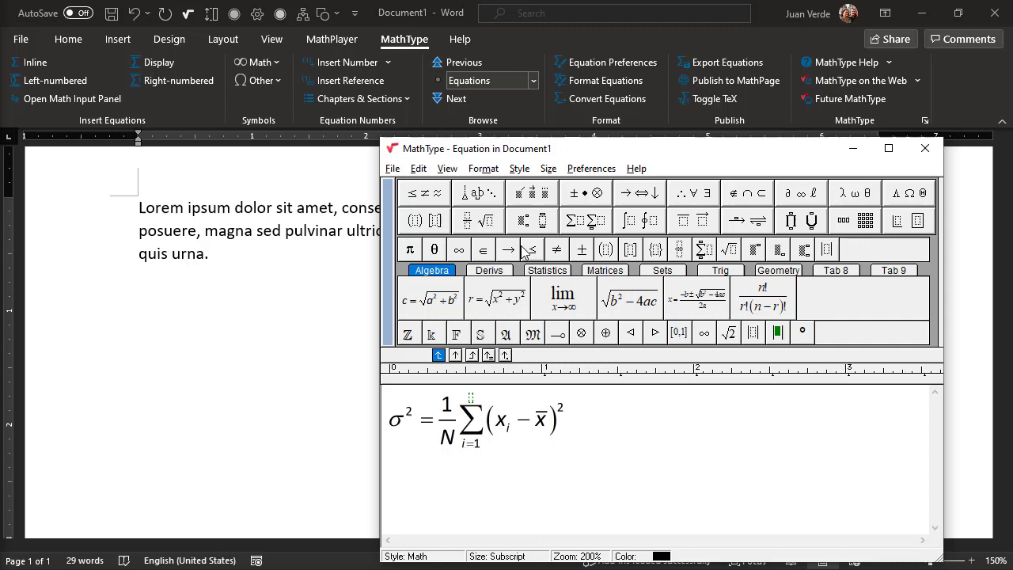
{"action": "mouse_move", "coordinate": [60, 285]}
{"action": "type", "text": "N"}
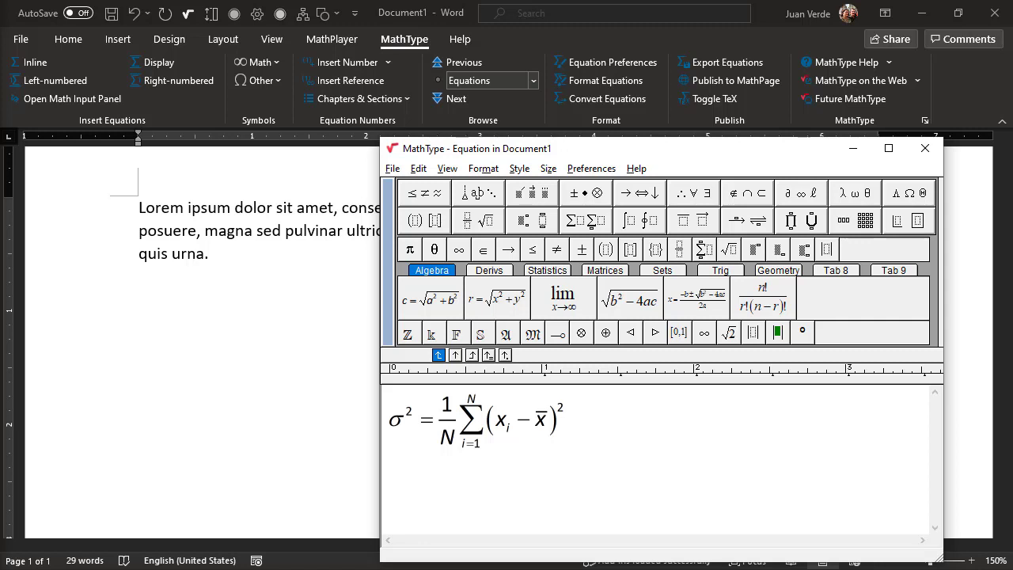
{"action": "mouse_move", "coordinate": [925, 149]}
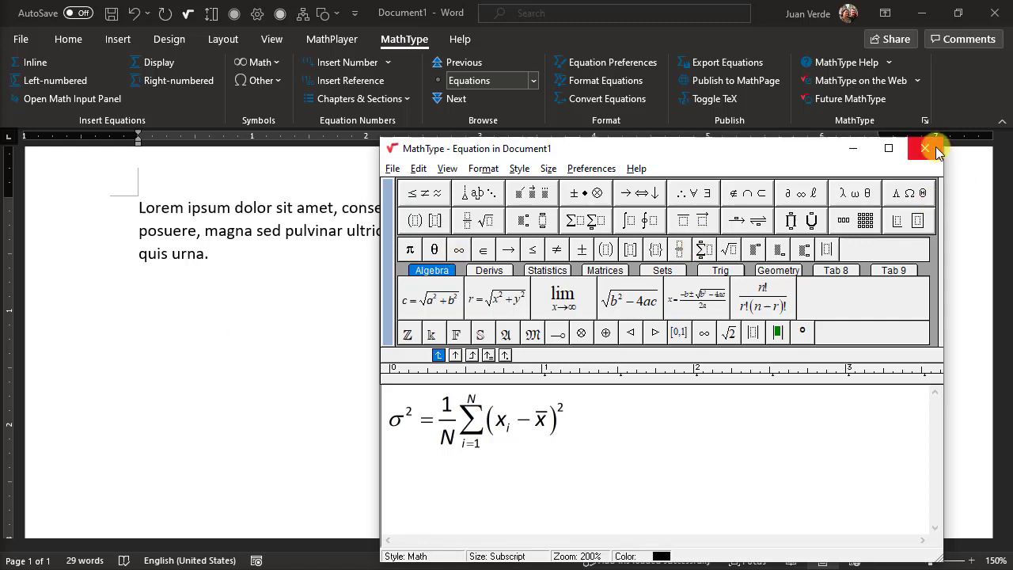
Close MathType so the finished variance equation sits centred below the paragraph
{"action": "left_click", "coordinate": [924, 149]}
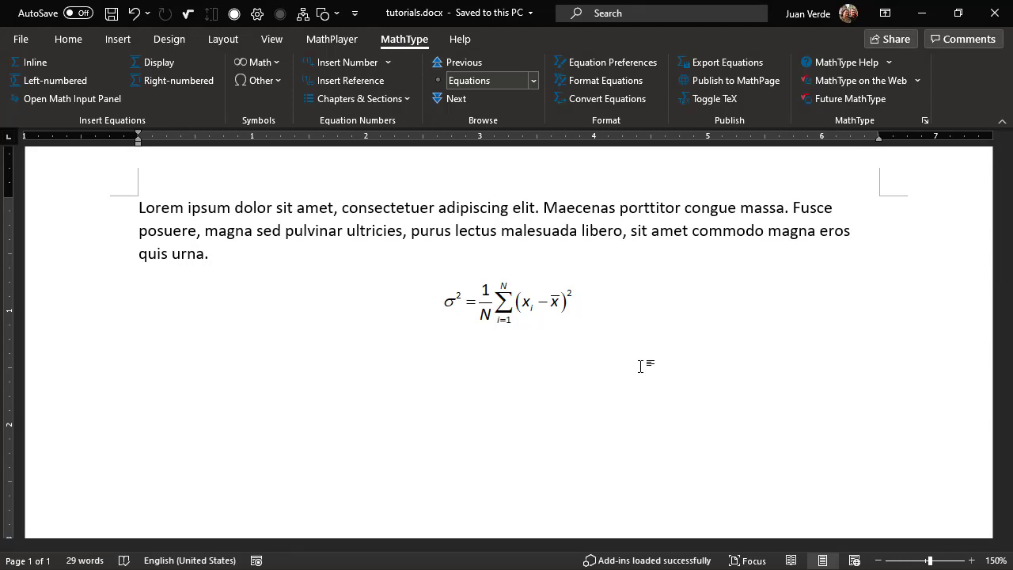
{"action": "left_click", "coordinate": [140, 351]}
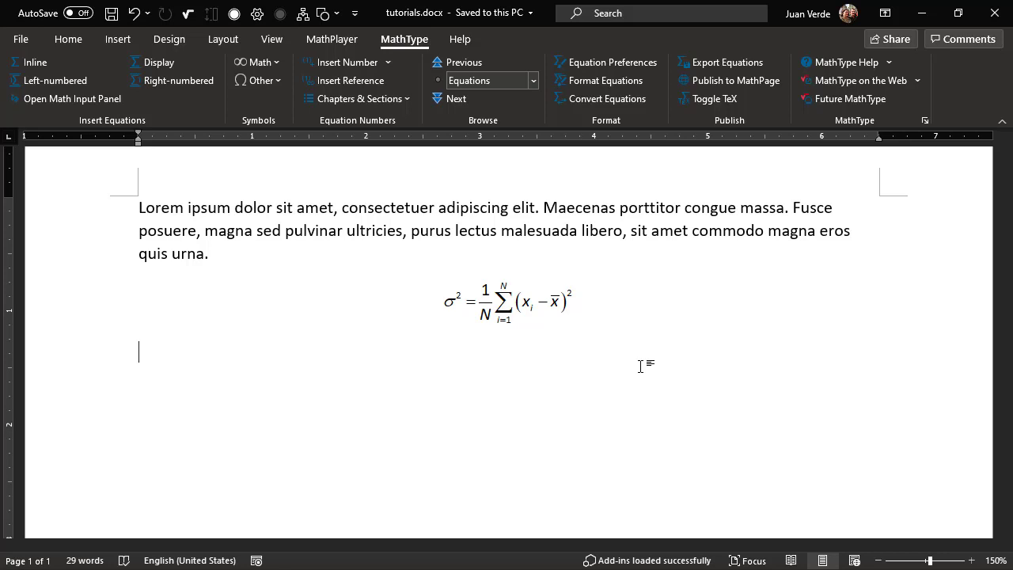